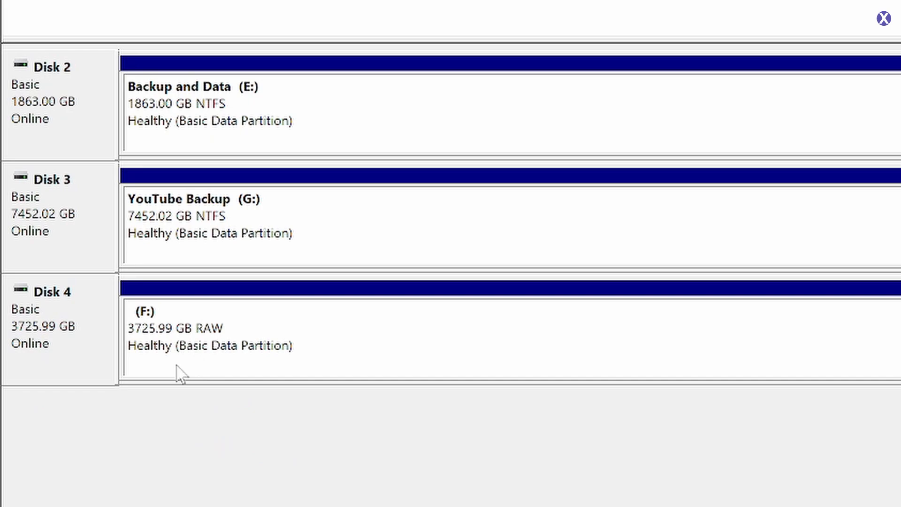
mouse_move(163, 388)
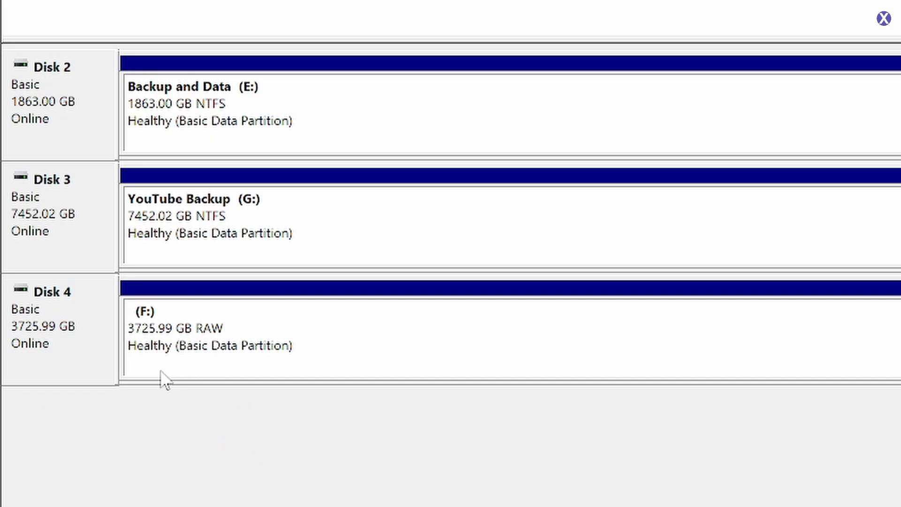
mouse_move(133, 239)
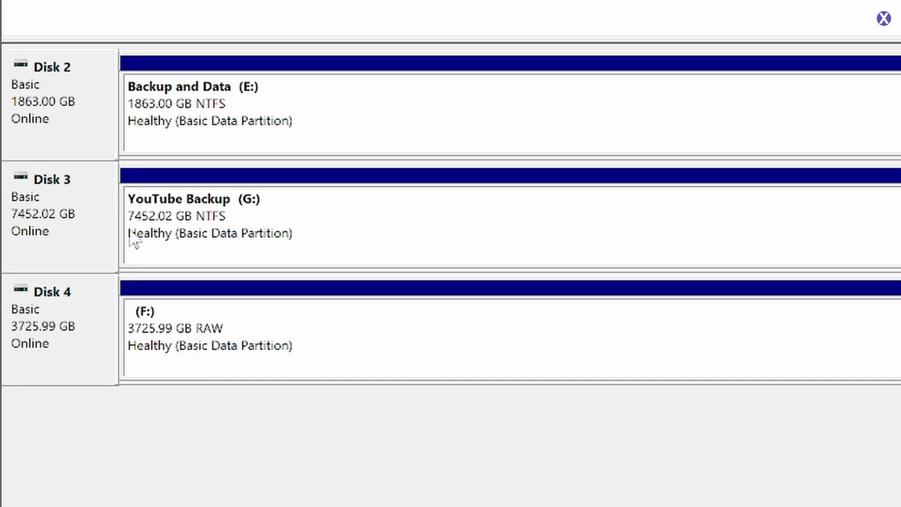
mouse_move(216, 332)
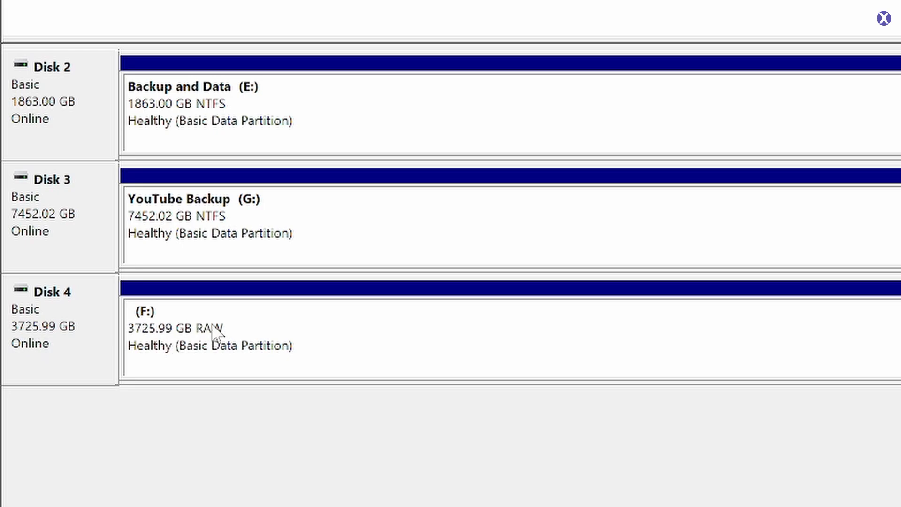
mouse_move(223, 333)
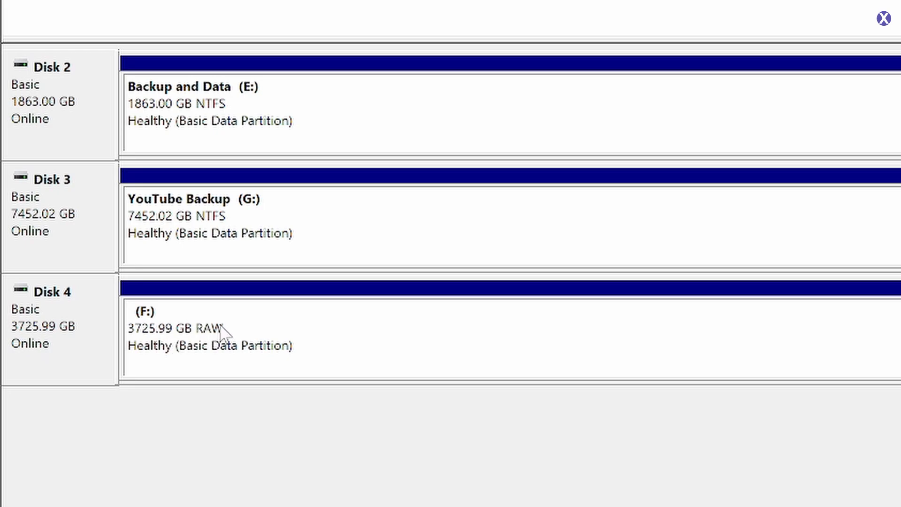
mouse_move(247, 344)
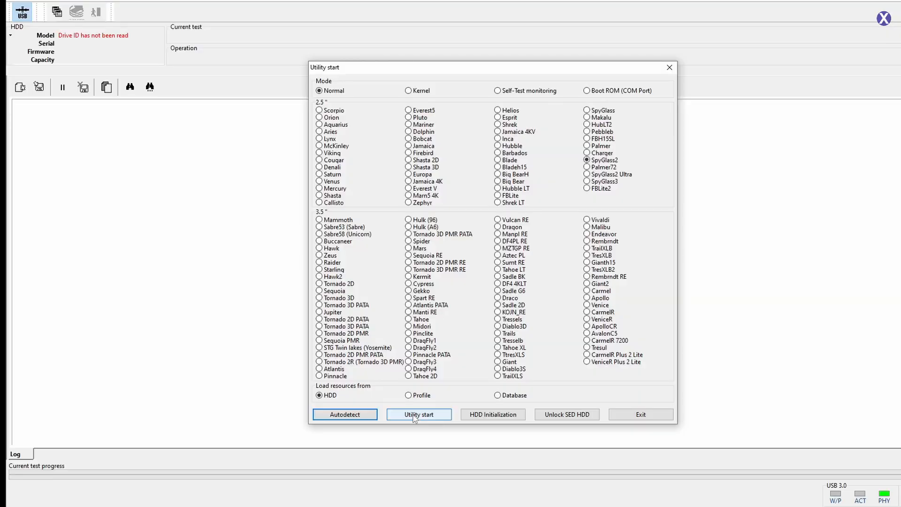
Launch the utility for the selected SpyGlass2 drive family.
left_click(419, 414)
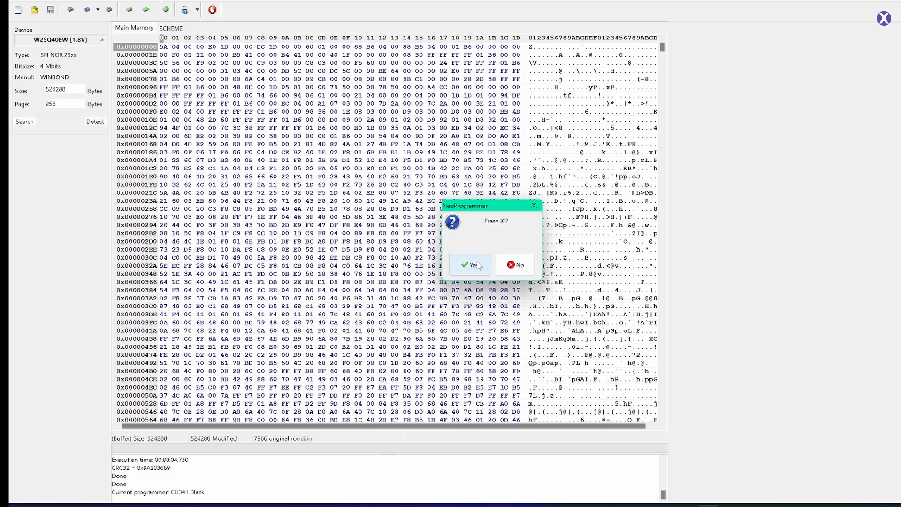
mouse_move(480, 268)
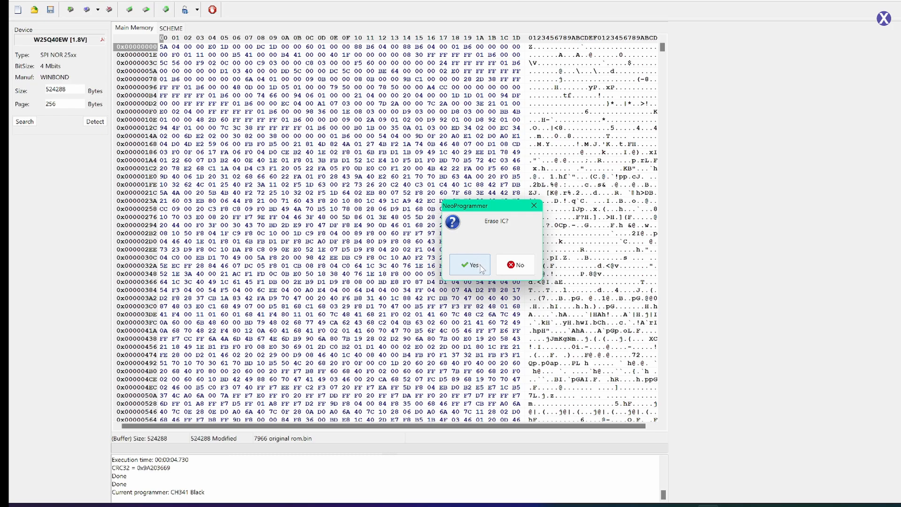
Confirm Yes in the Erase IC? prompt to wipe the W25Q40EW chip.
left_click(470, 265)
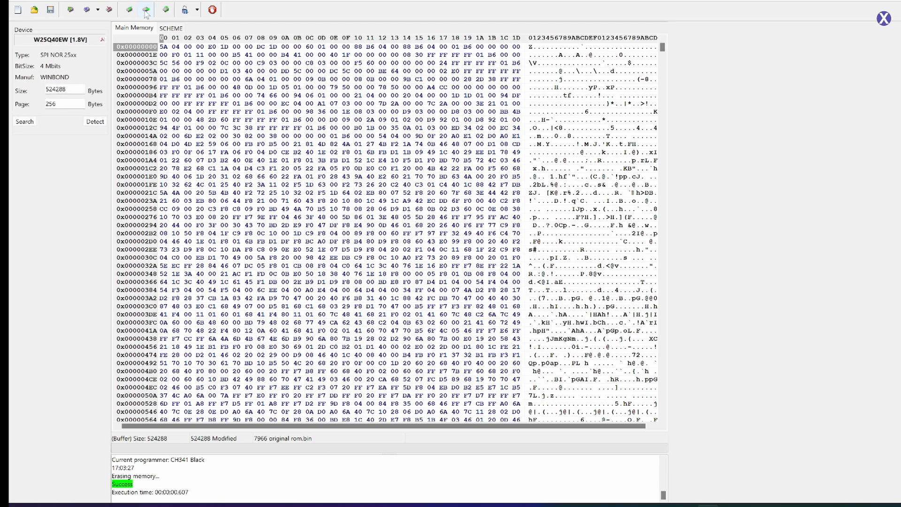
mouse_move(126, 8)
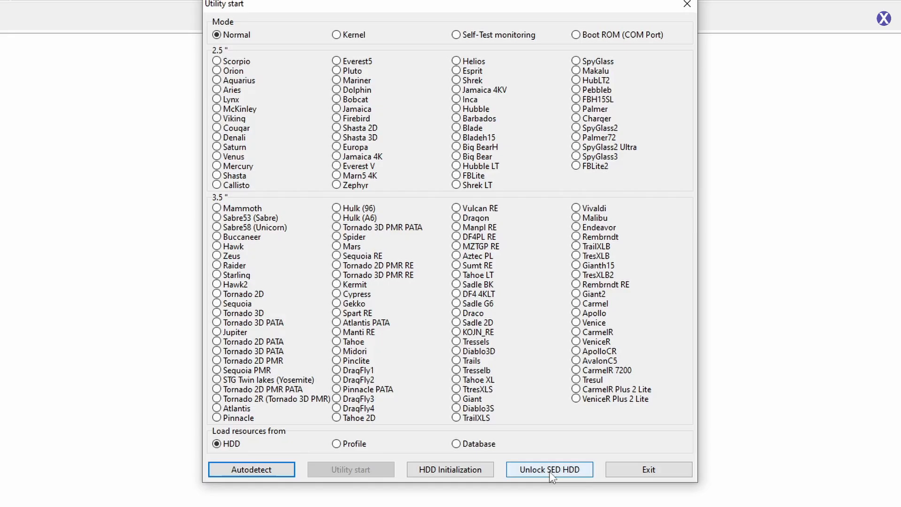
Save the SA-access unlocked ROM as '7966 original rom-unlock.bin' and select it for loading.
left_click(549, 469)
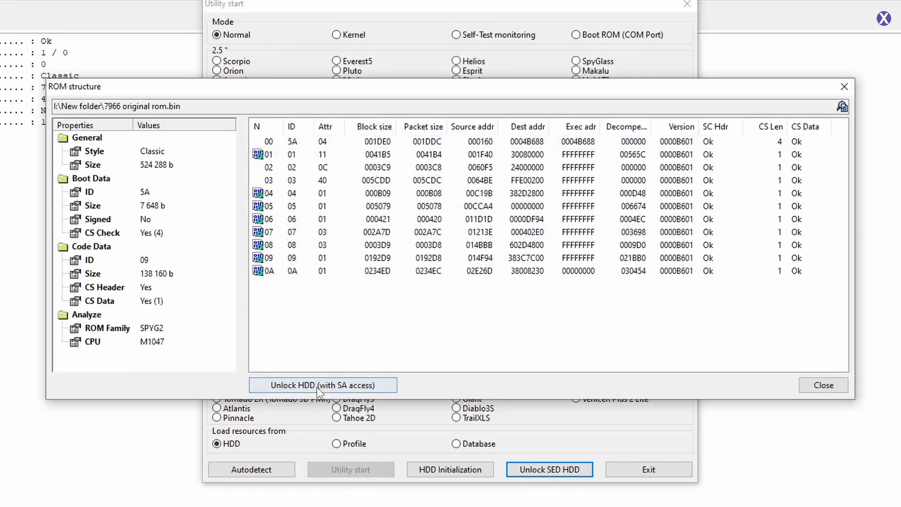
left_click(320, 385)
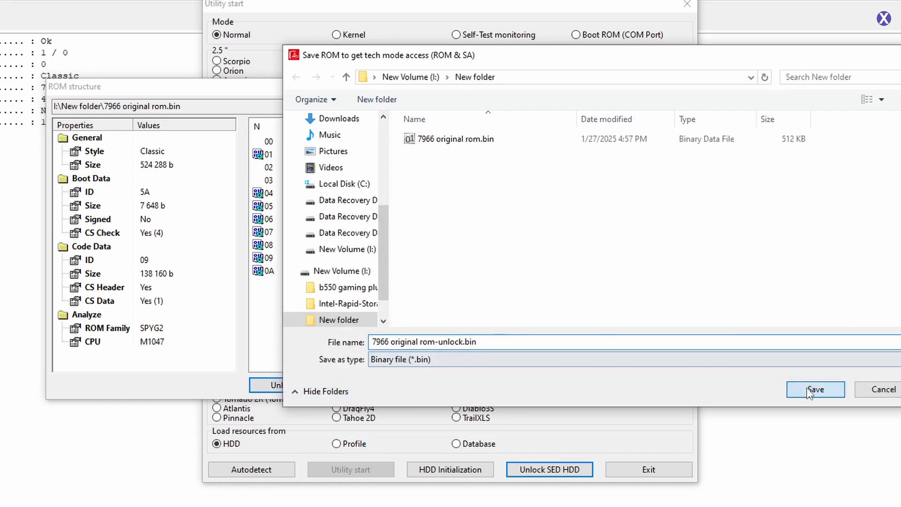
left_click(815, 389)
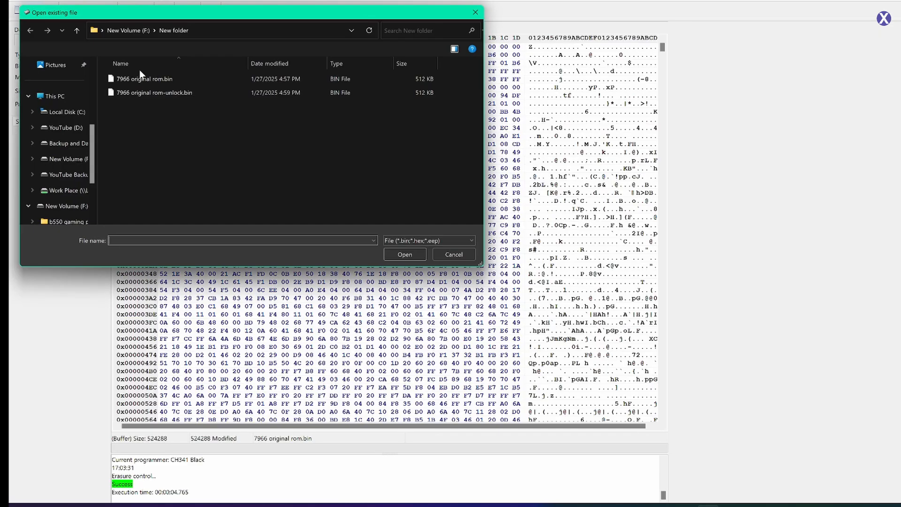
left_click(151, 92)
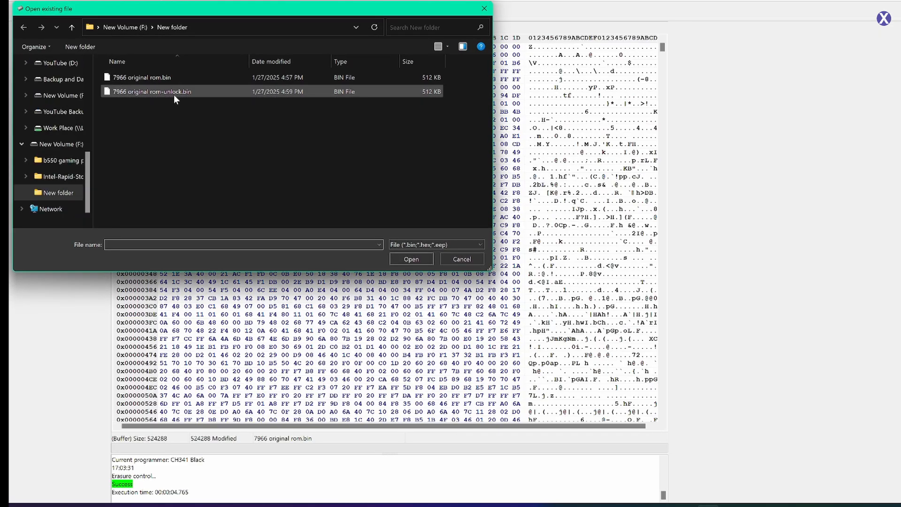